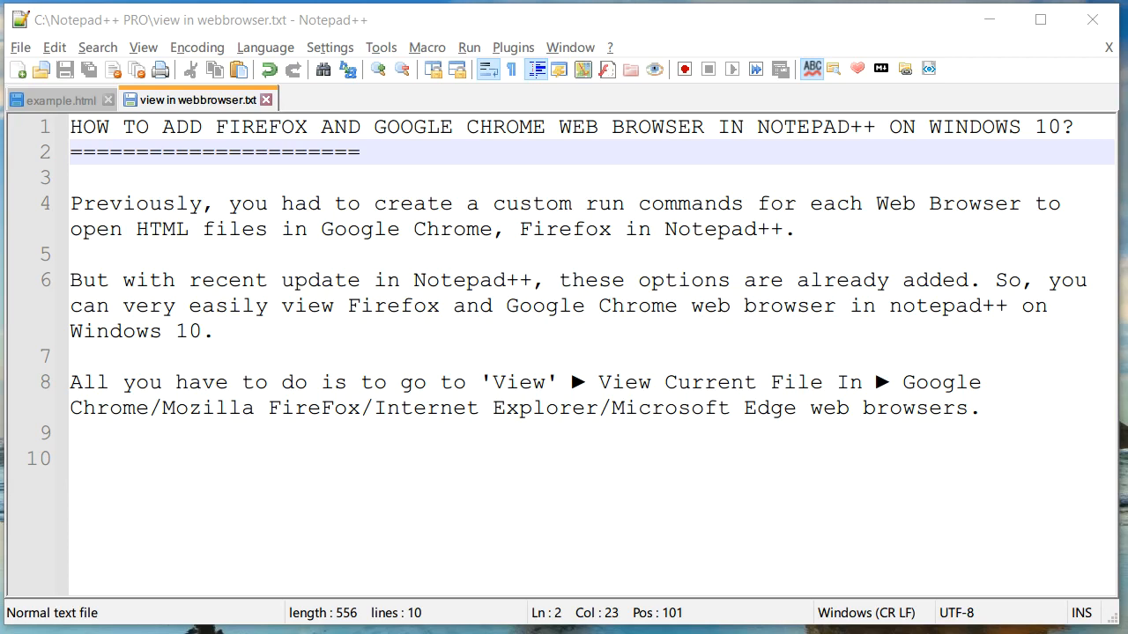
mouse_move(502, 204)
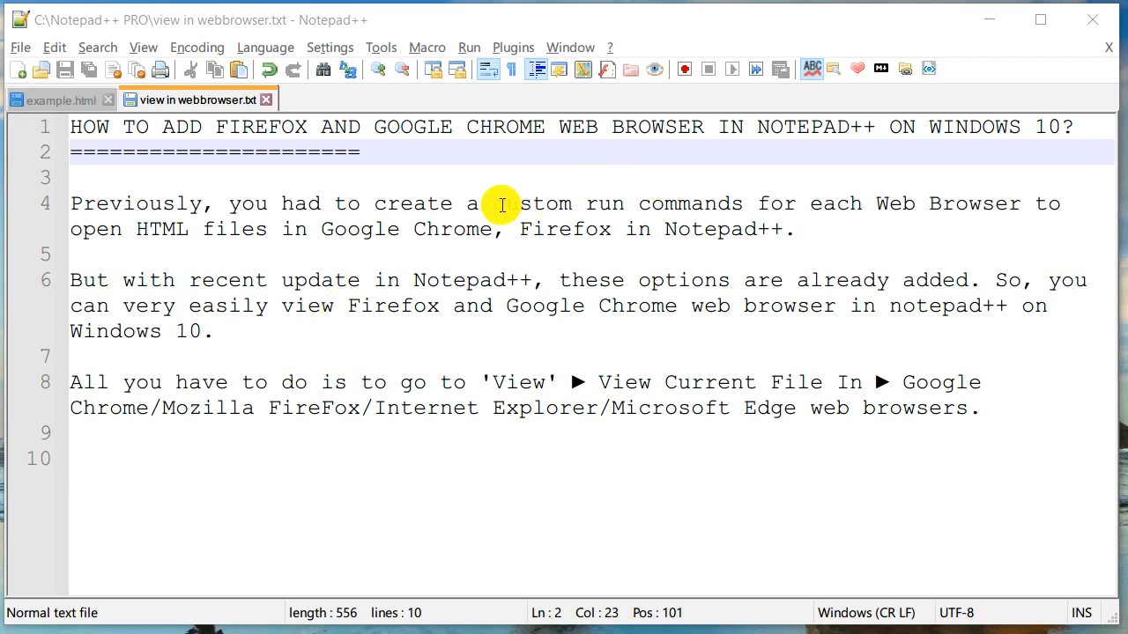
Select the phrase 'custom run commands' and browse the Run commands list.
drag(493, 203, 743, 203)
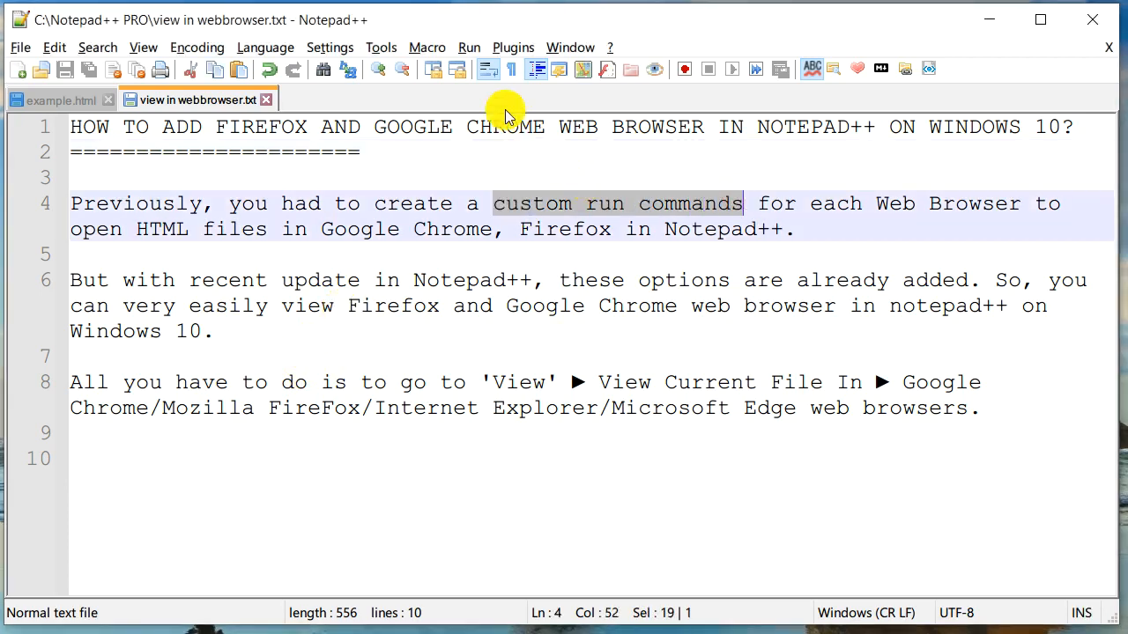
click(469, 47)
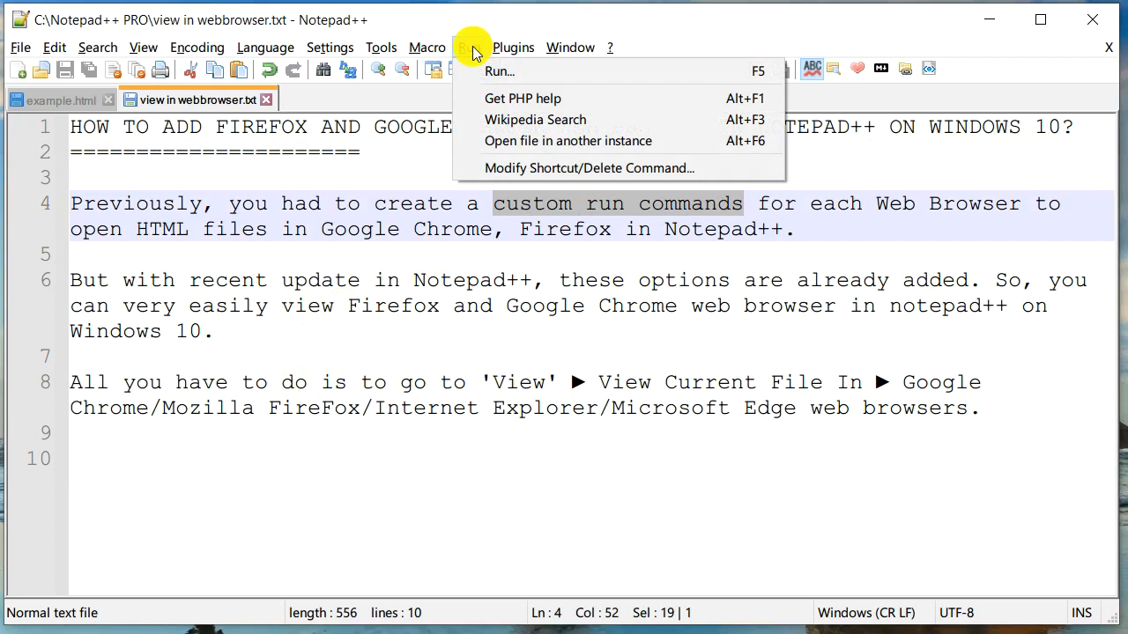
mouse_move(513, 119)
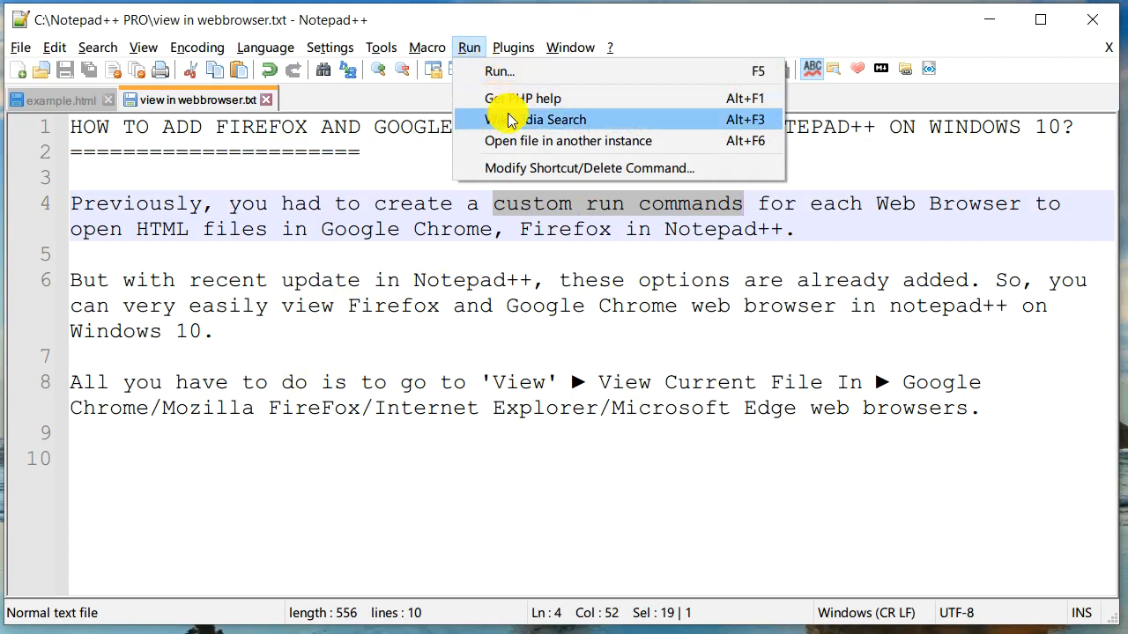
mouse_move(525, 119)
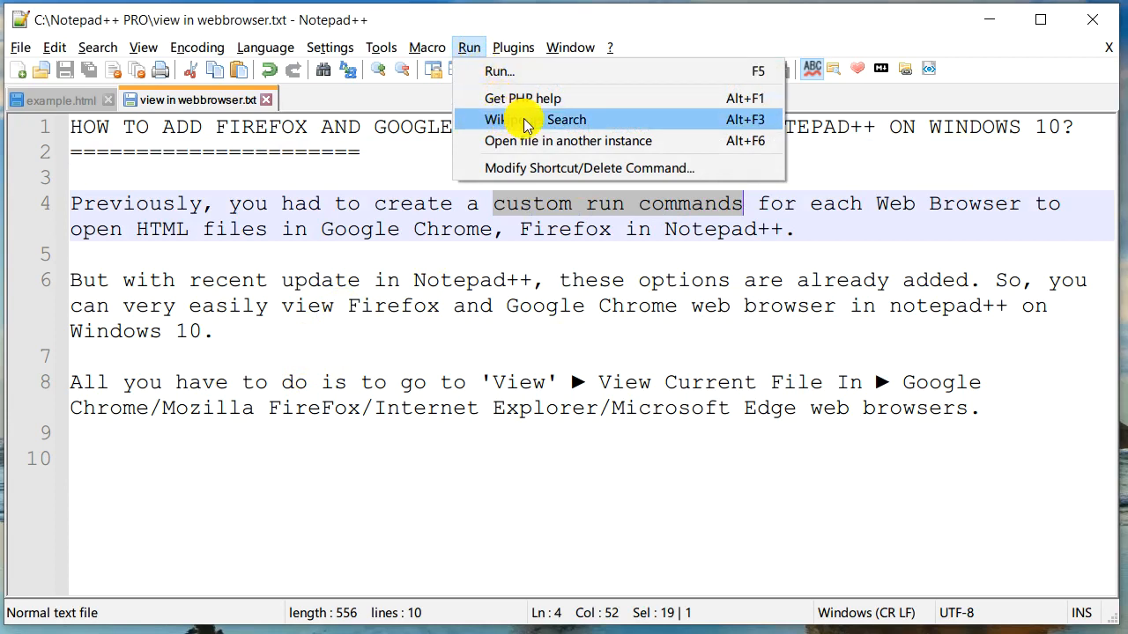
mouse_move(449, 212)
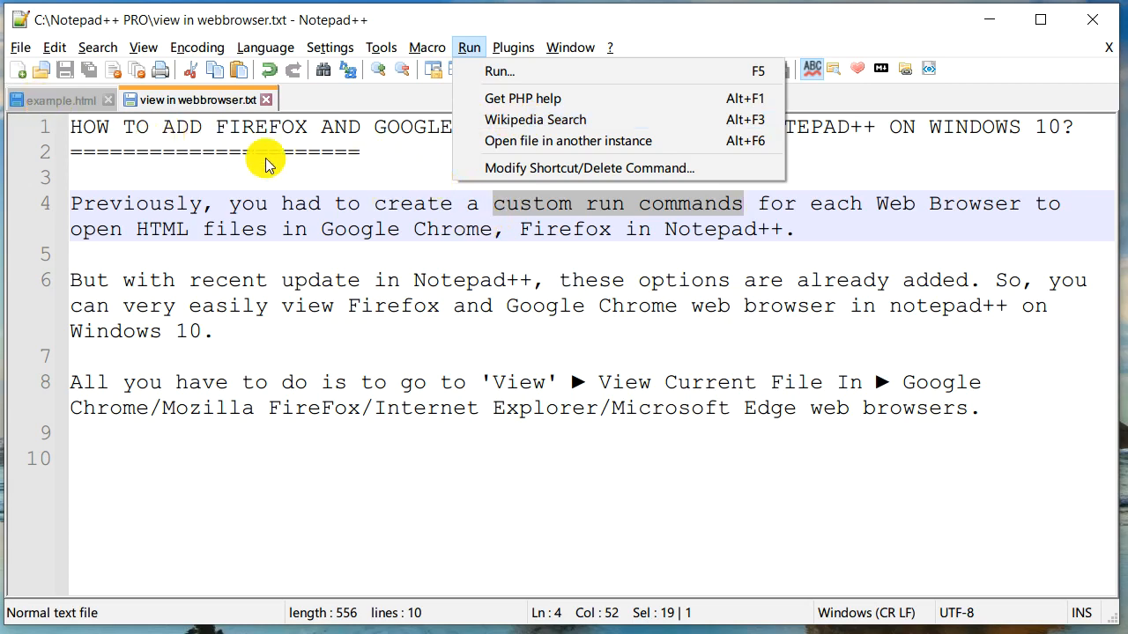
click(512, 47)
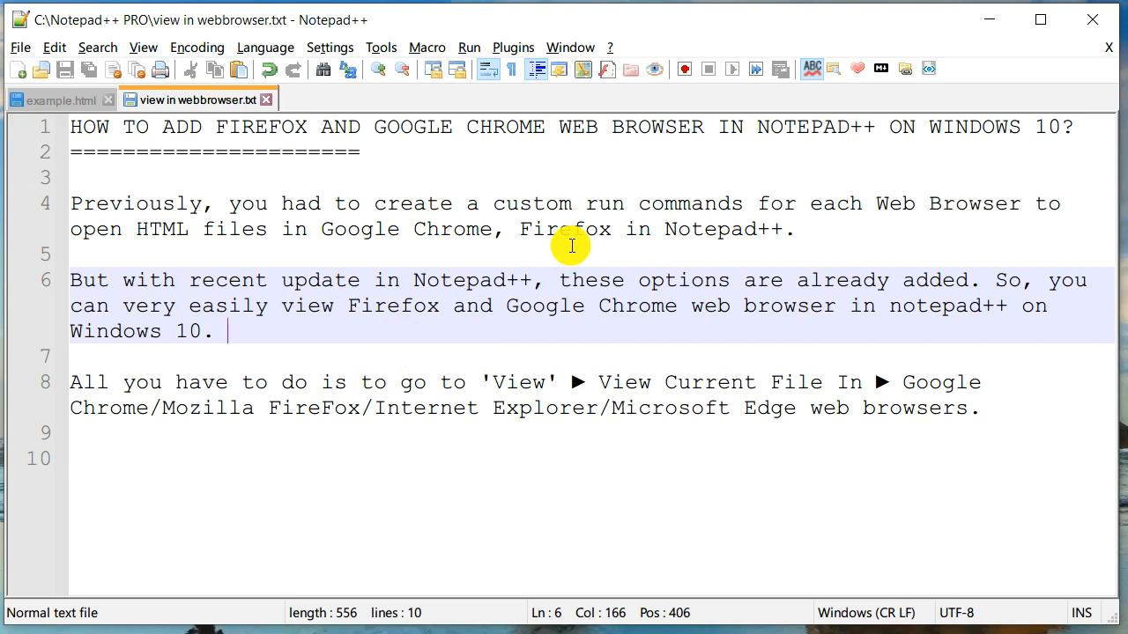
mouse_move(620, 60)
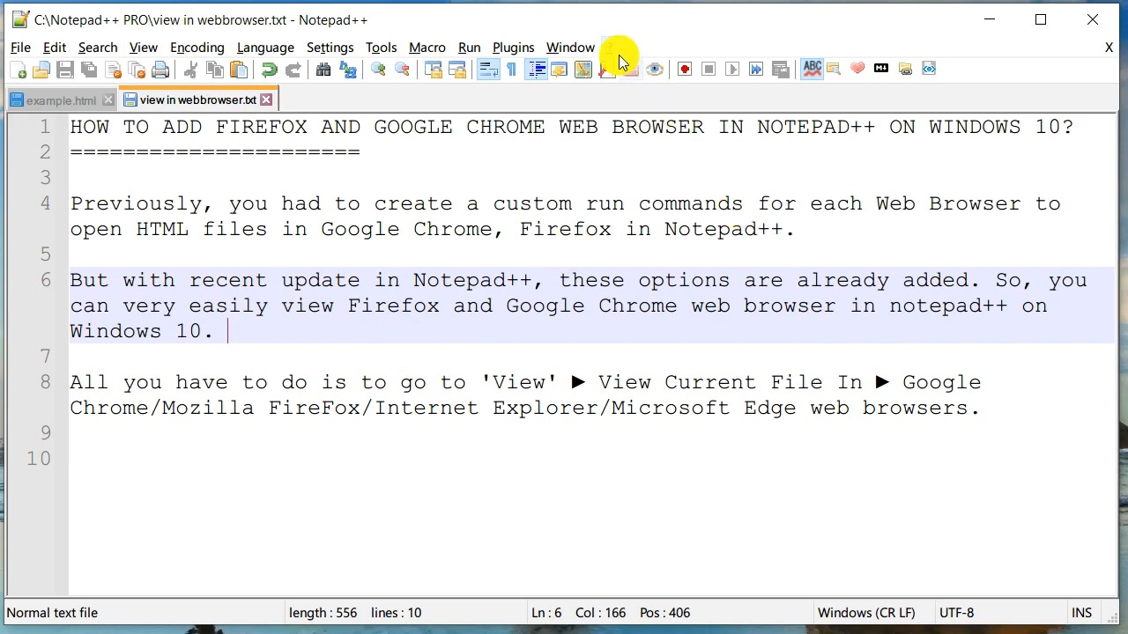
Review the version and licence information, then look over the view-in-browser options.
click(609, 48)
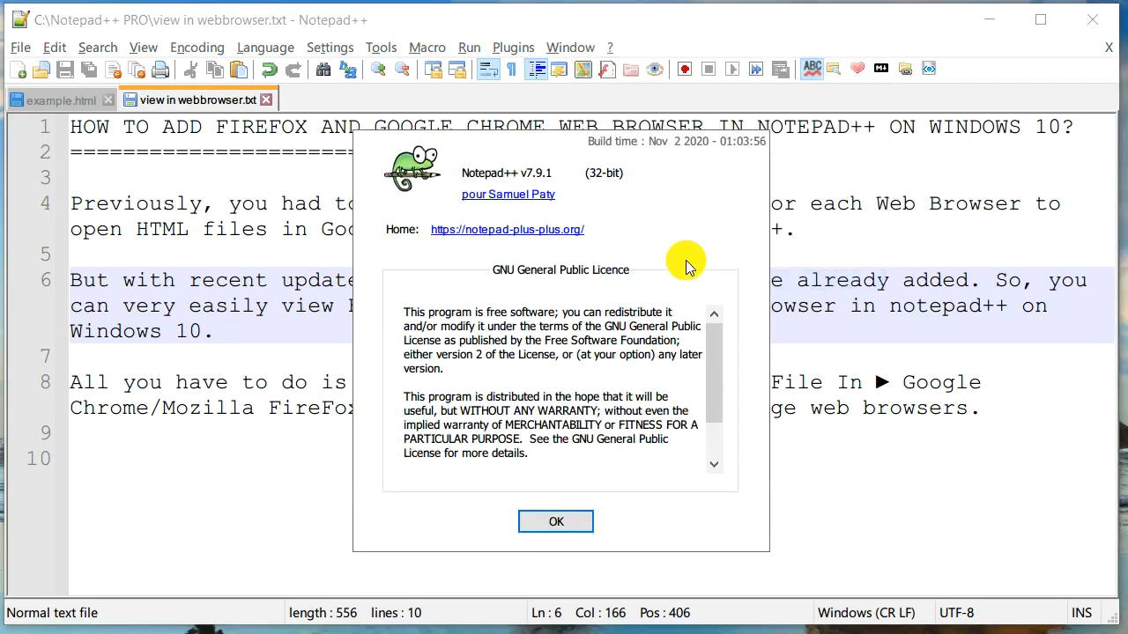
mouse_move(547, 181)
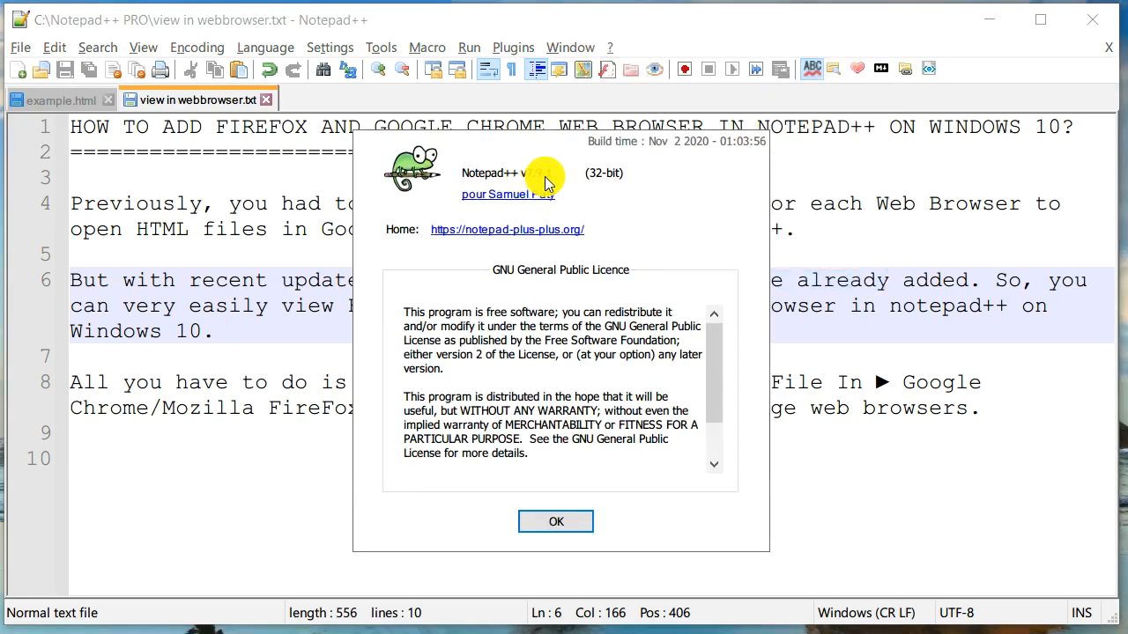
mouse_move(670, 148)
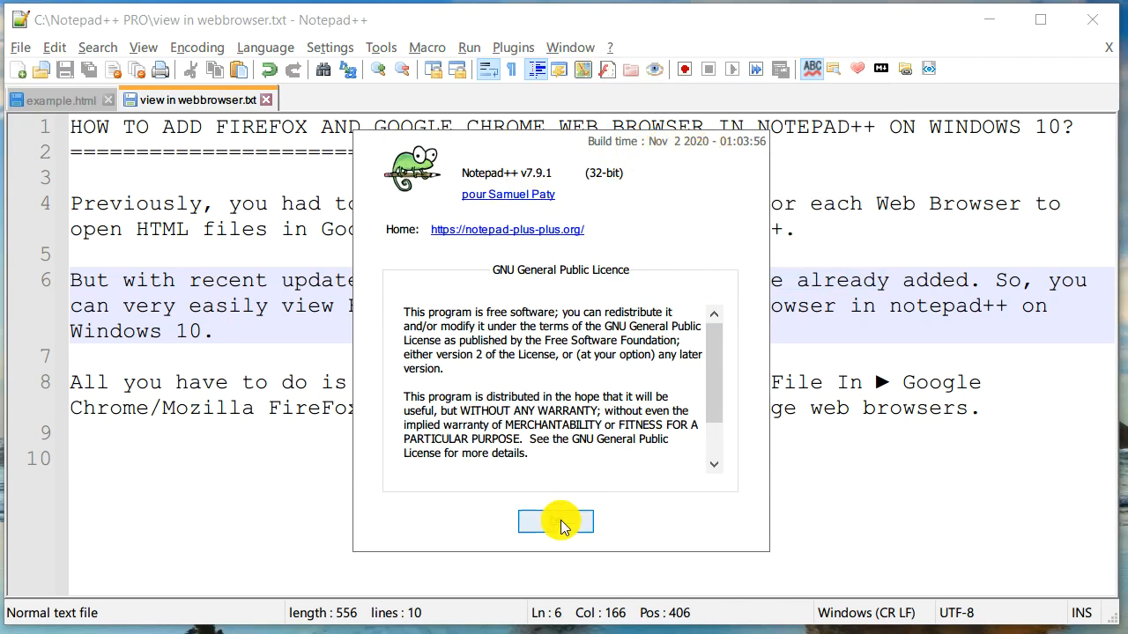
click(556, 521)
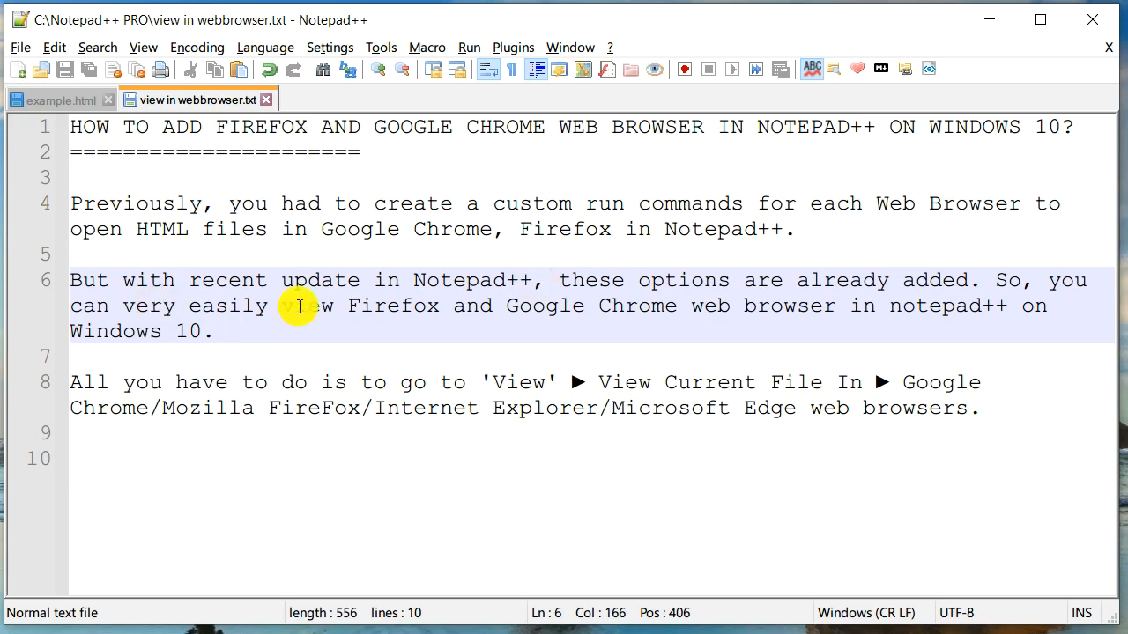
mouse_move(229, 333)
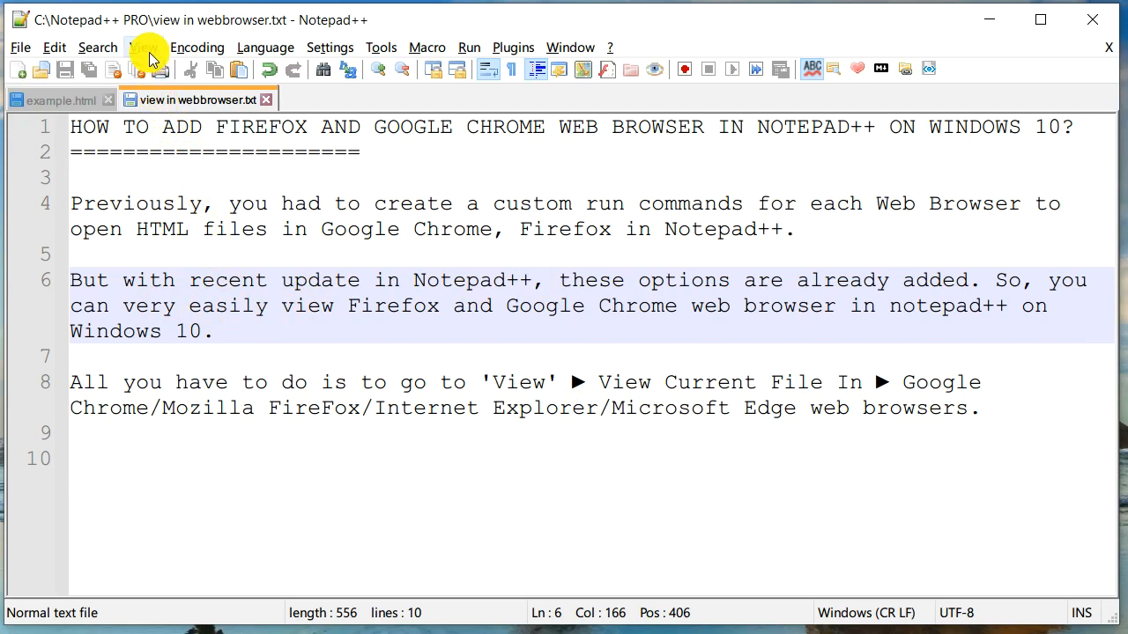
click(143, 47)
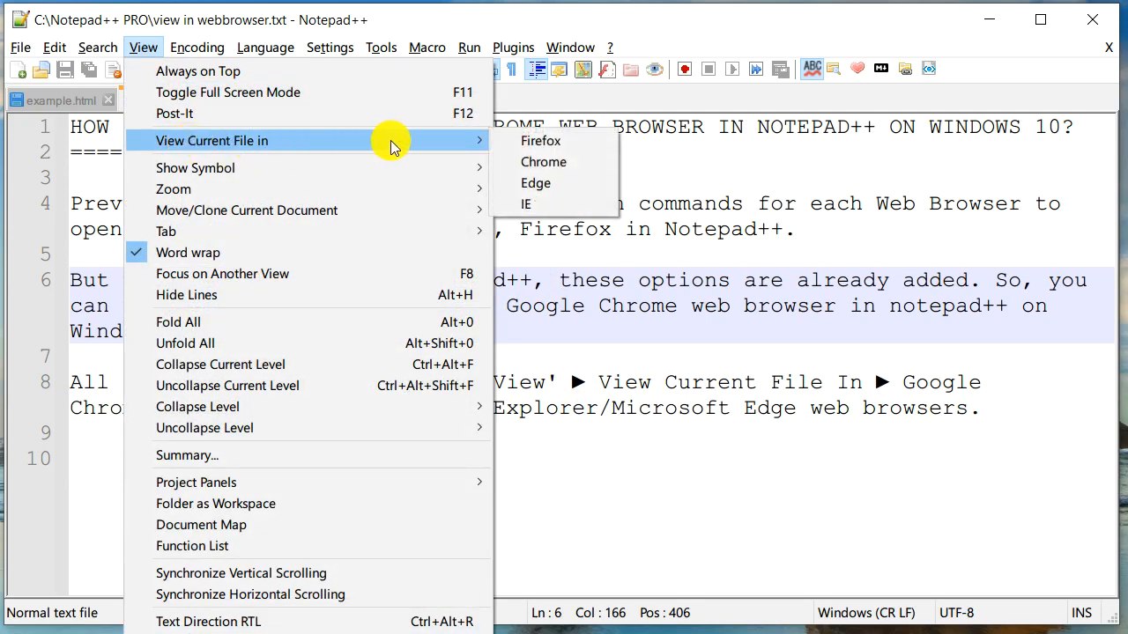
mouse_move(564, 141)
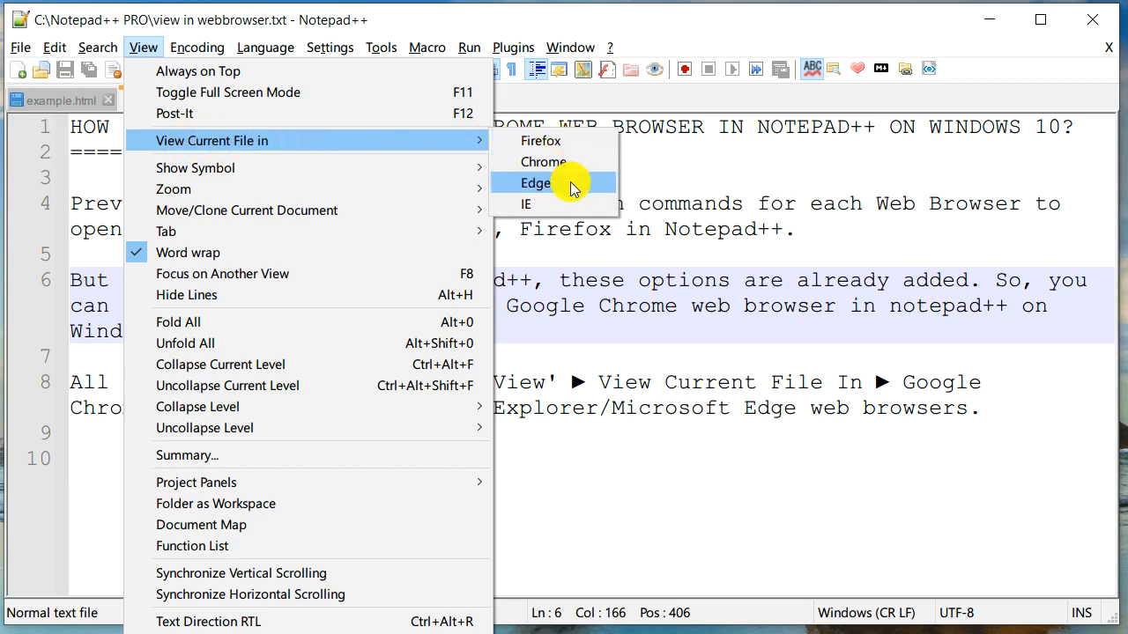
mouse_move(559, 204)
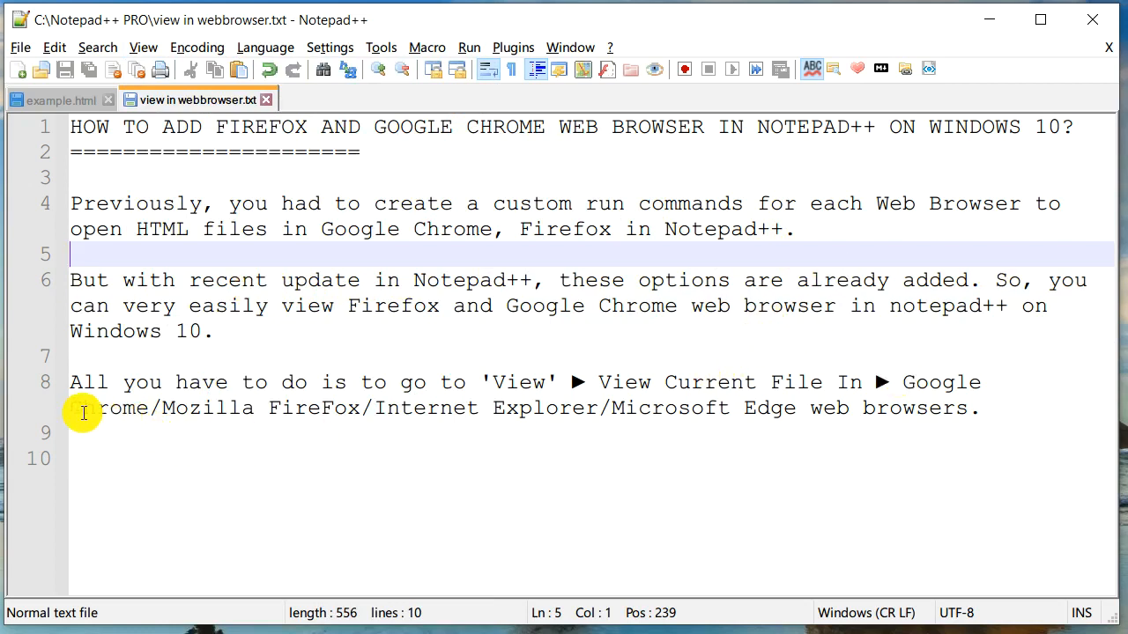
mouse_move(861, 431)
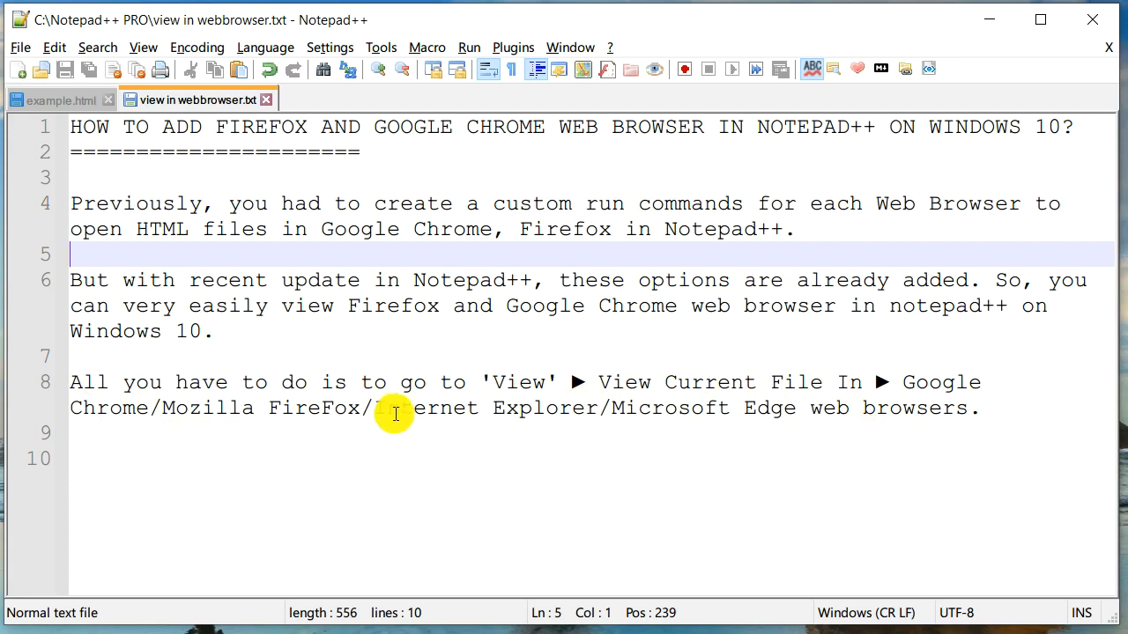
mouse_move(758, 418)
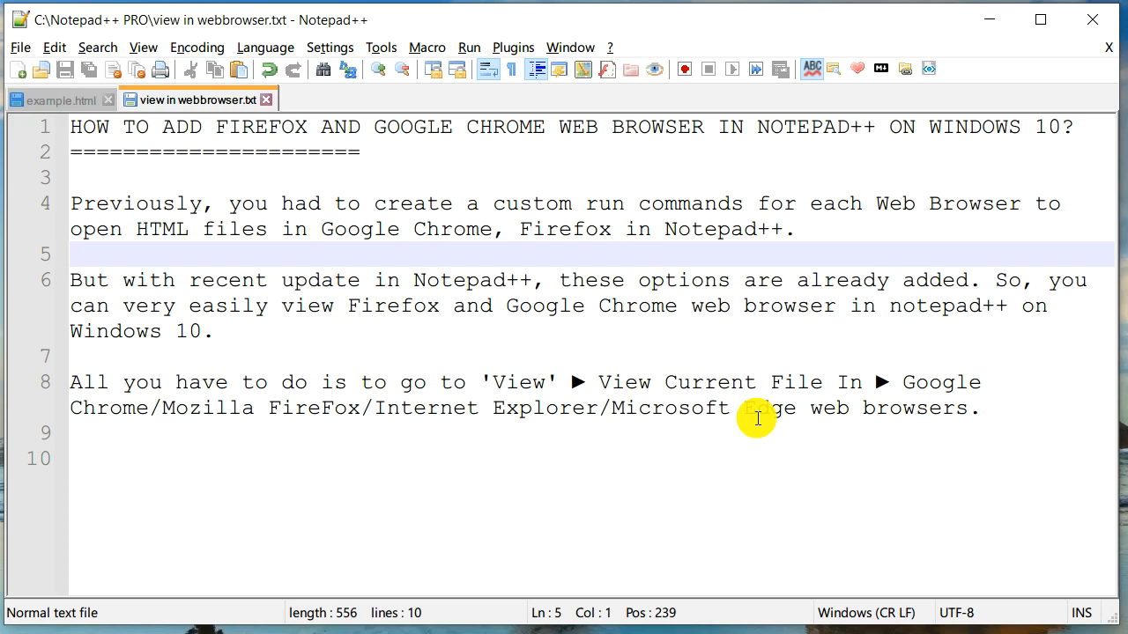
mouse_move(676, 328)
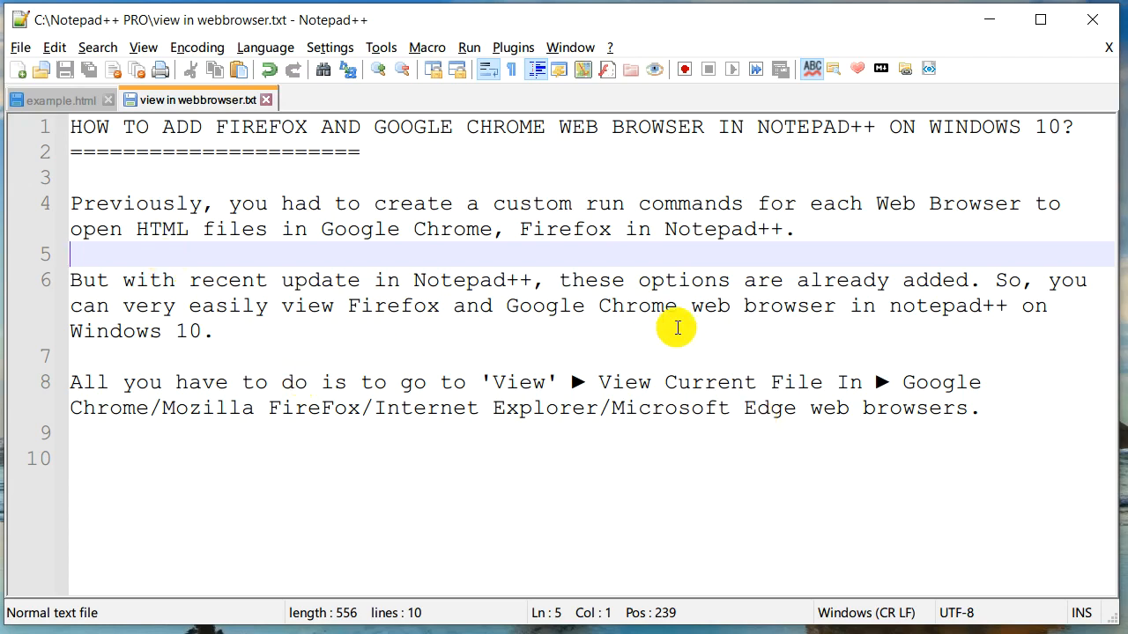
mouse_move(551, 292)
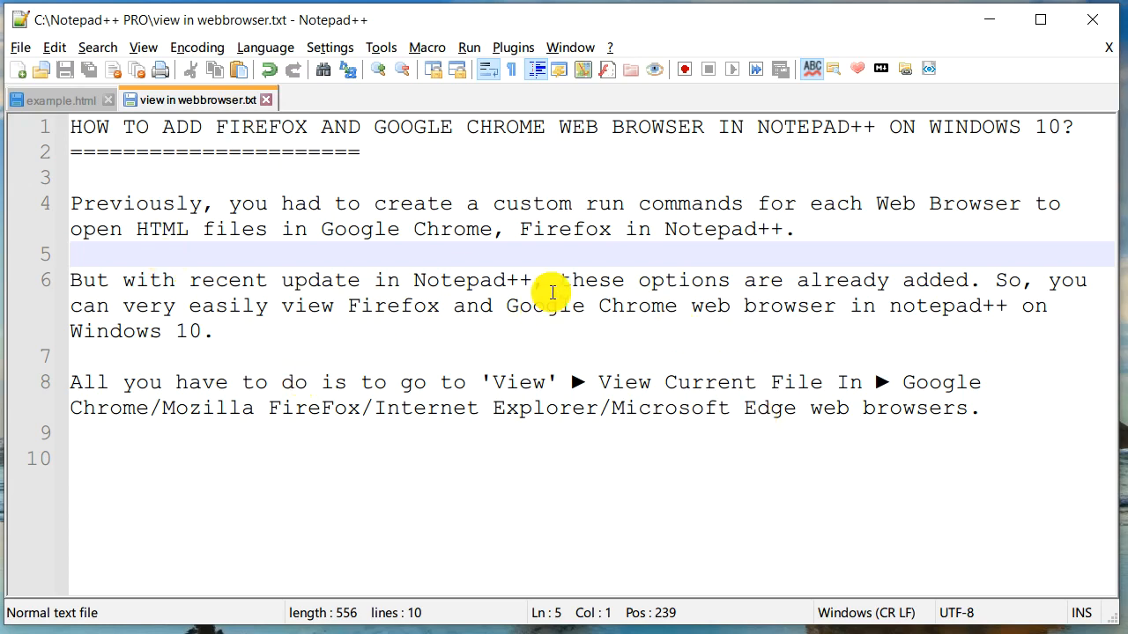
Switch to example.html and view it in Google Chrome.
click(58, 99)
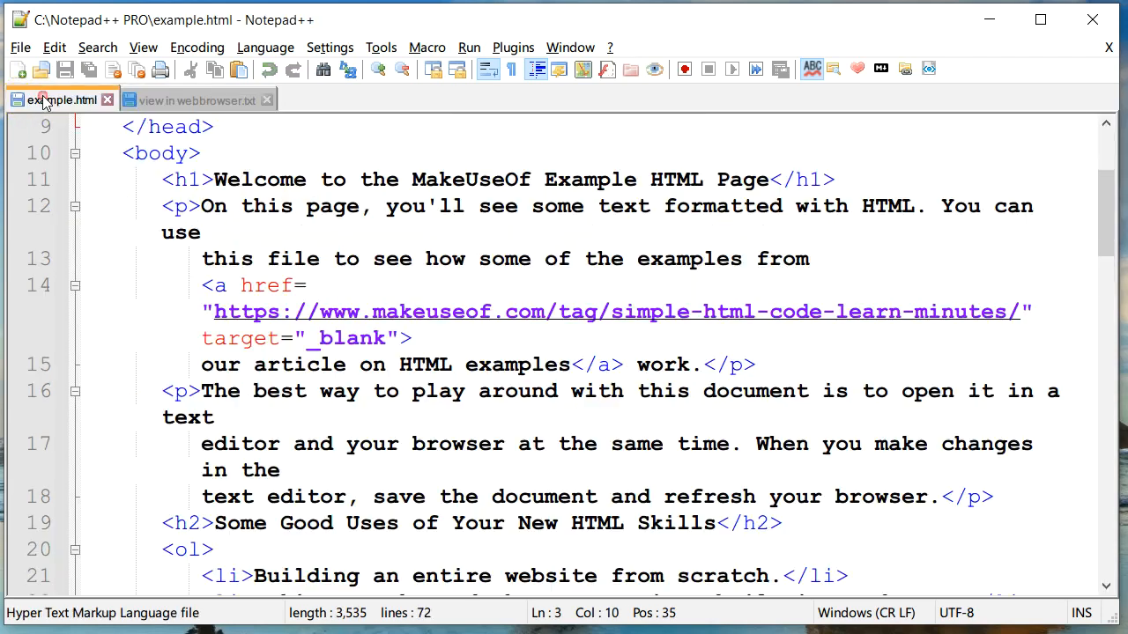
mouse_move(586, 236)
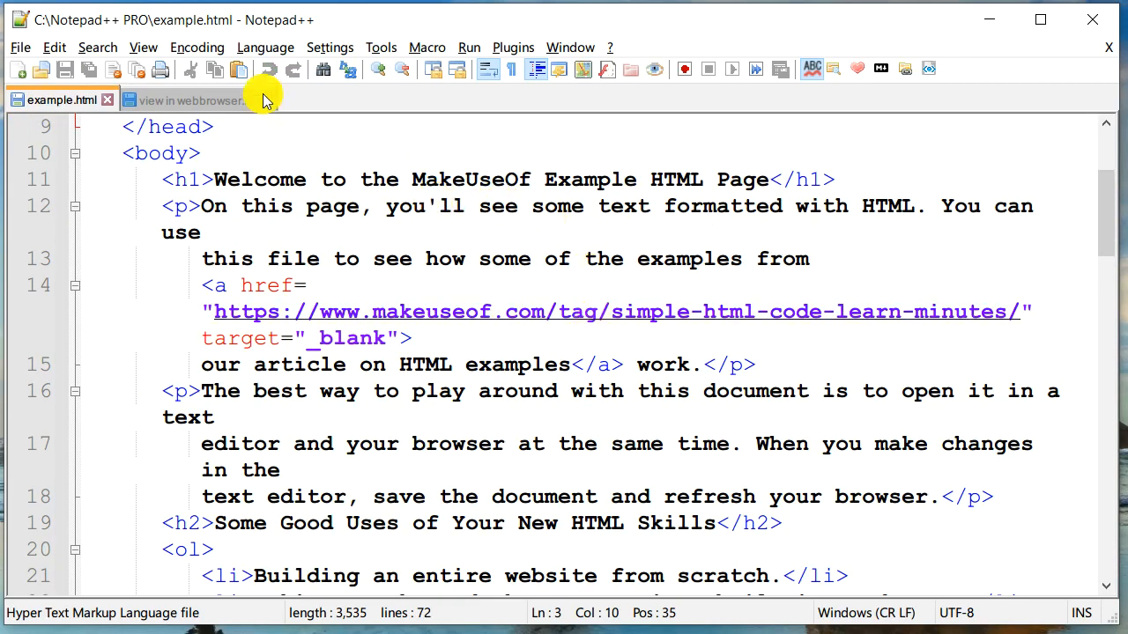
click(143, 47)
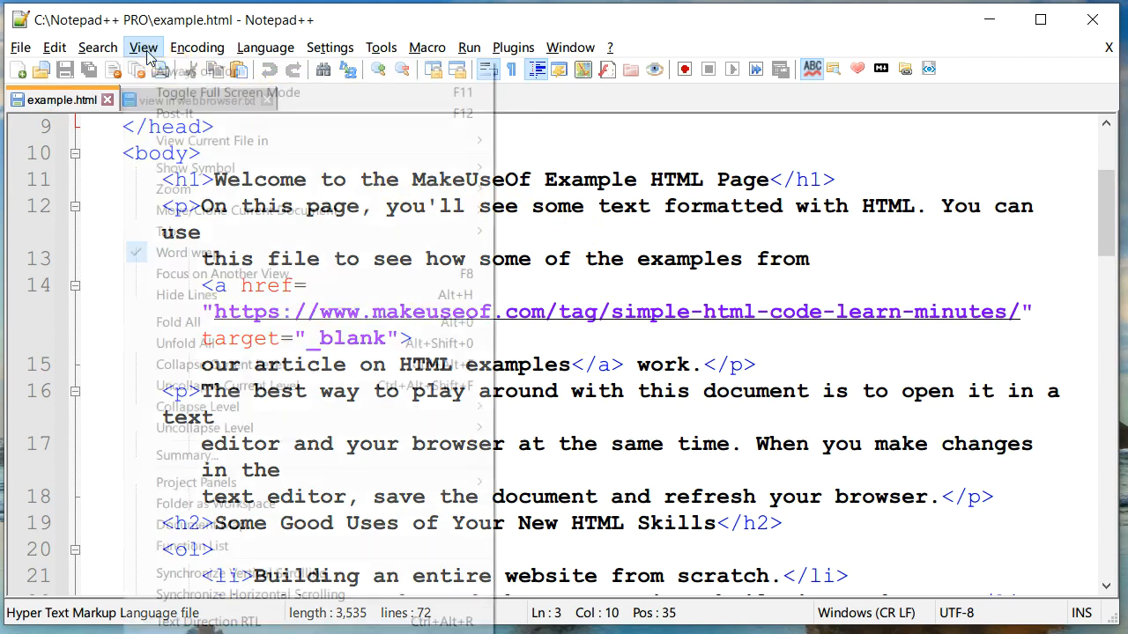
mouse_move(211, 140)
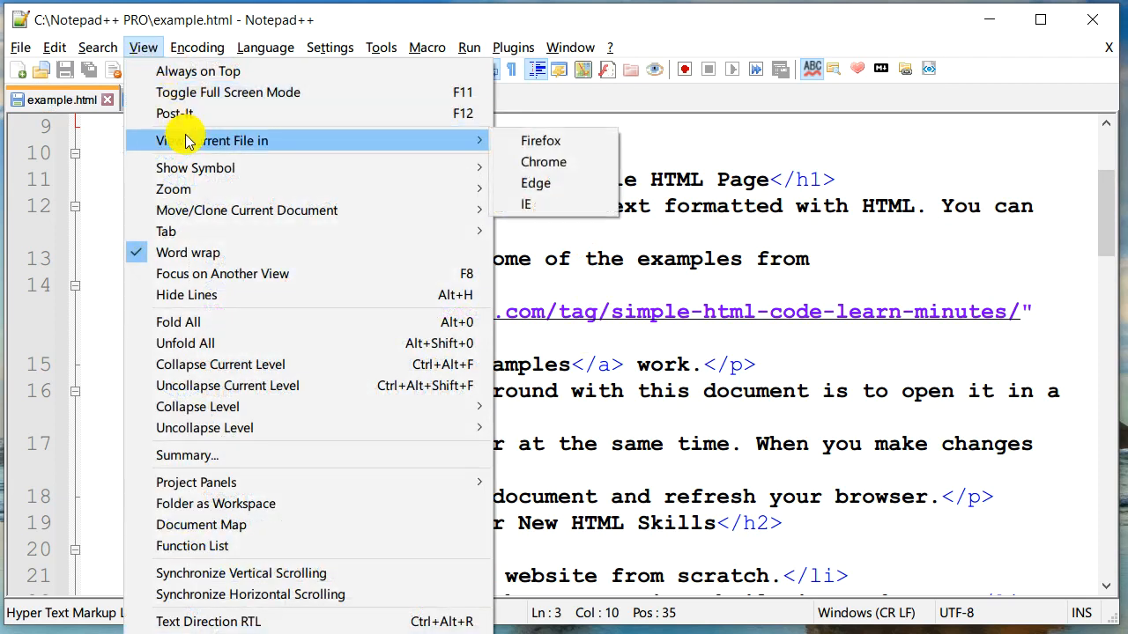
mouse_move(541, 140)
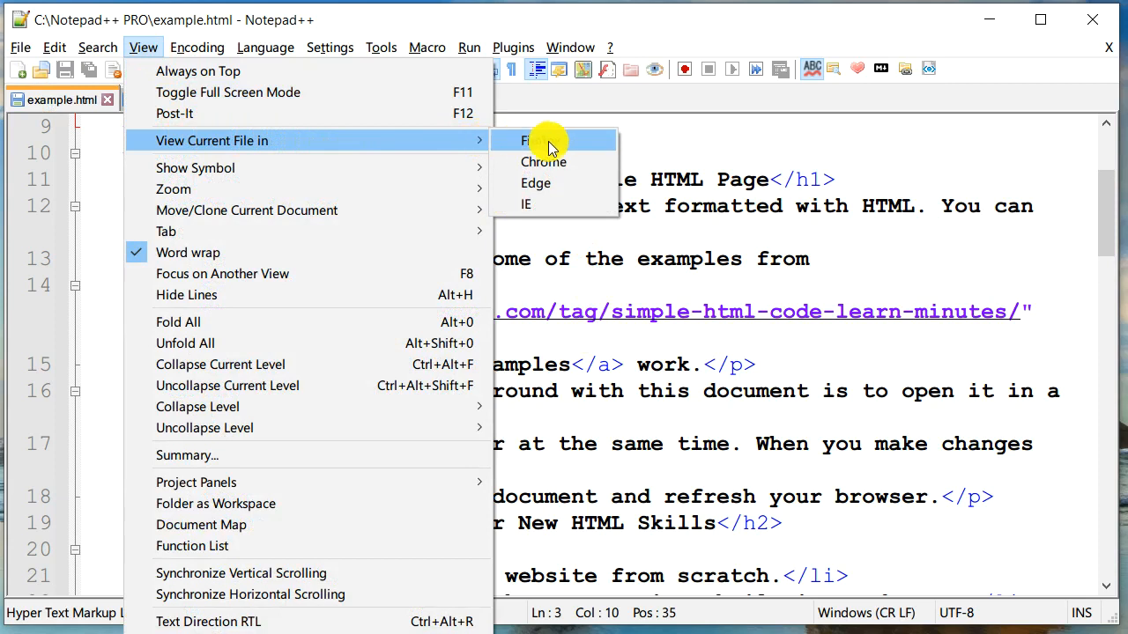
click(544, 161)
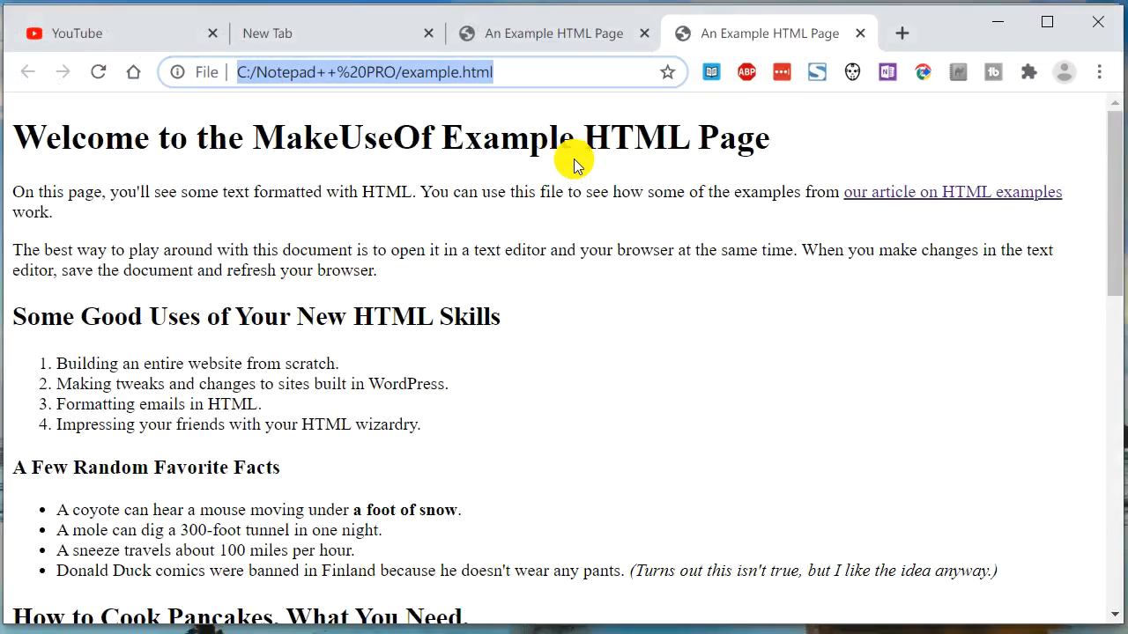
mouse_move(593, 196)
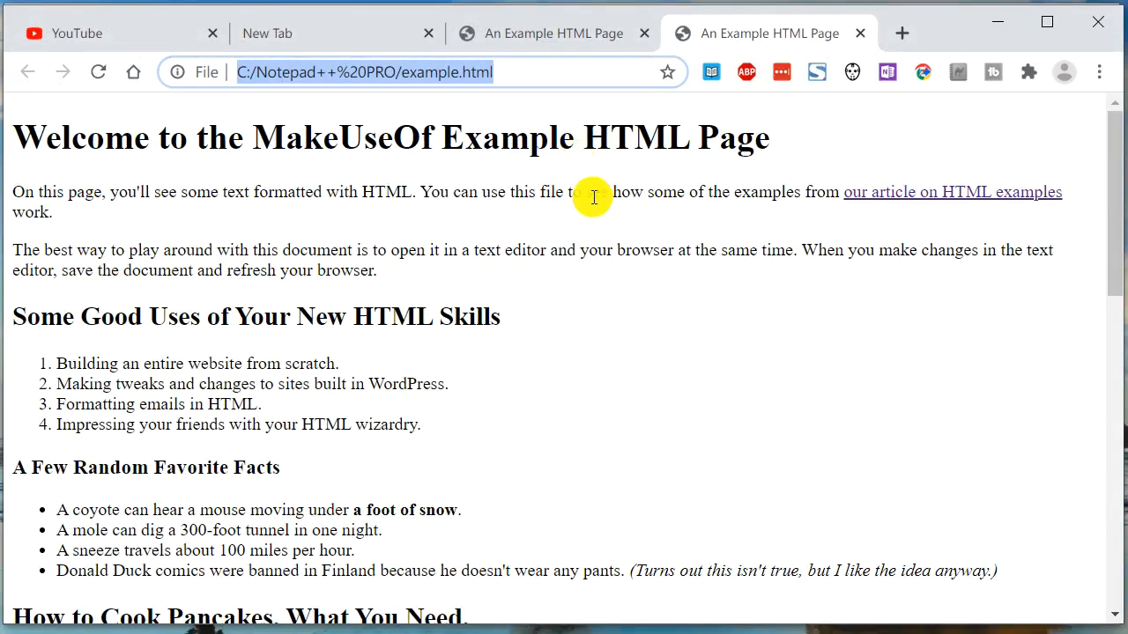
mouse_move(591, 211)
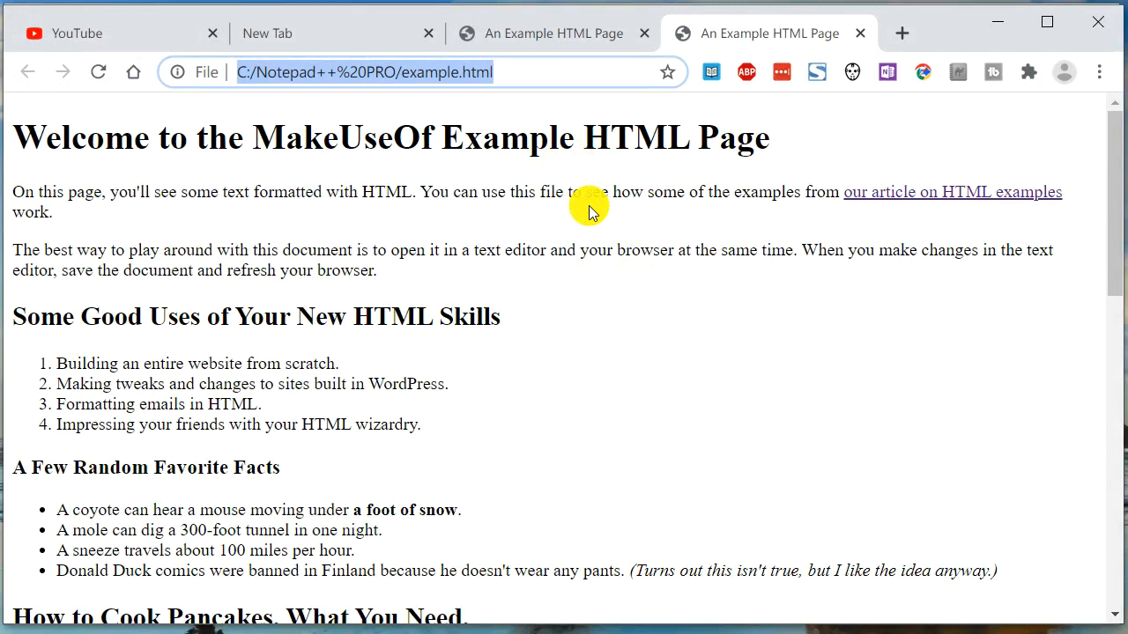
mouse_move(638, 291)
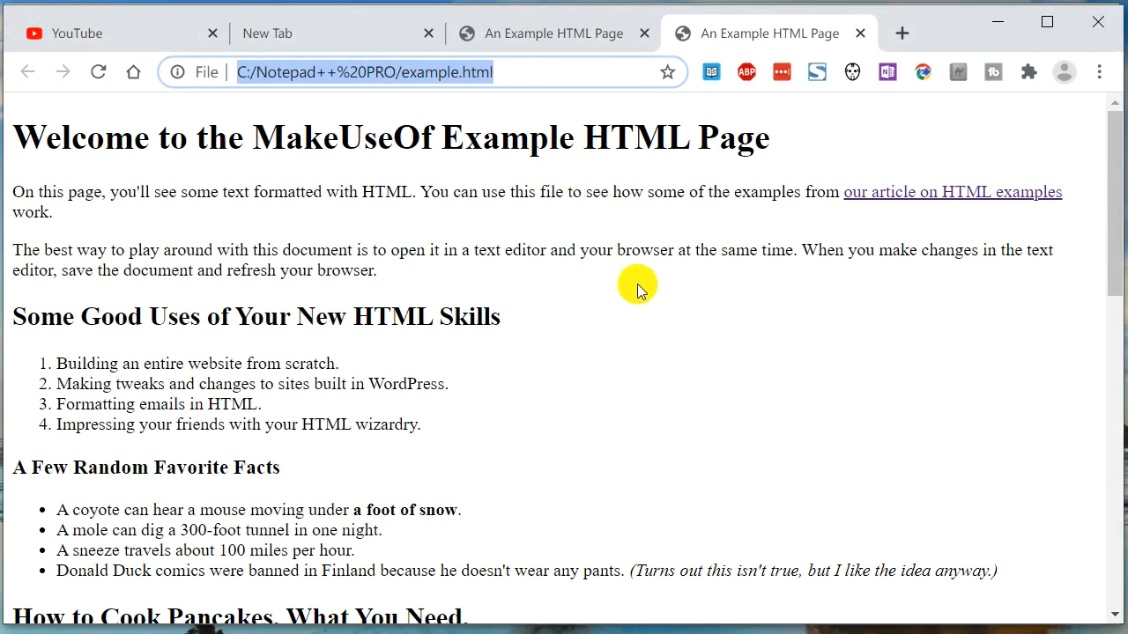
Scroll through the rendered page in Chrome, then view example.html in Firefox.
scroll(down, 3)
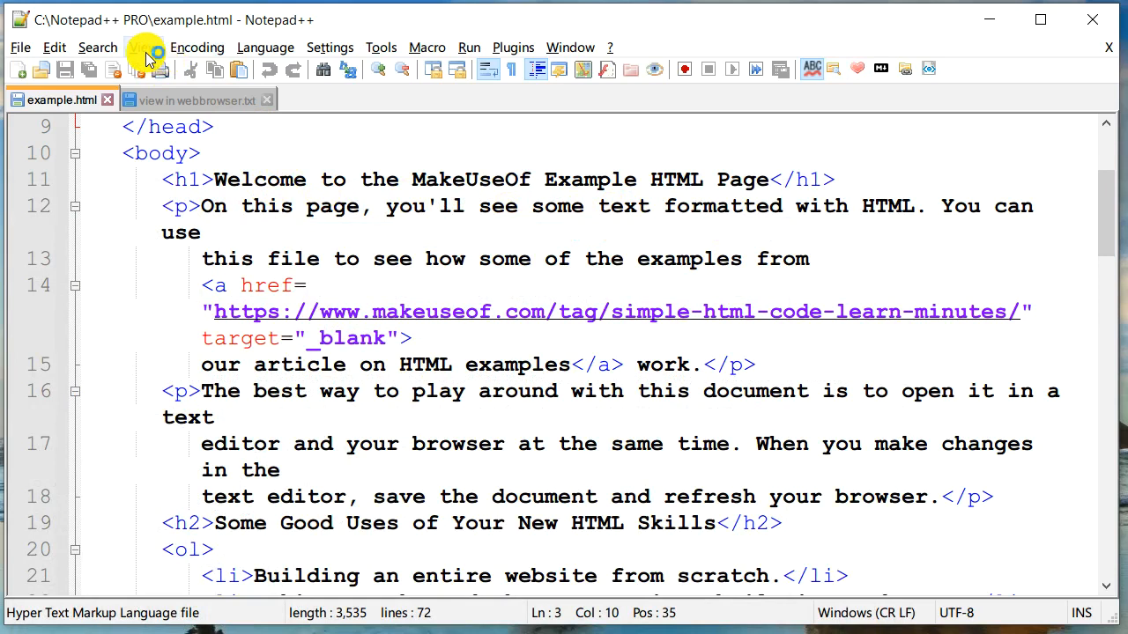
click(143, 47)
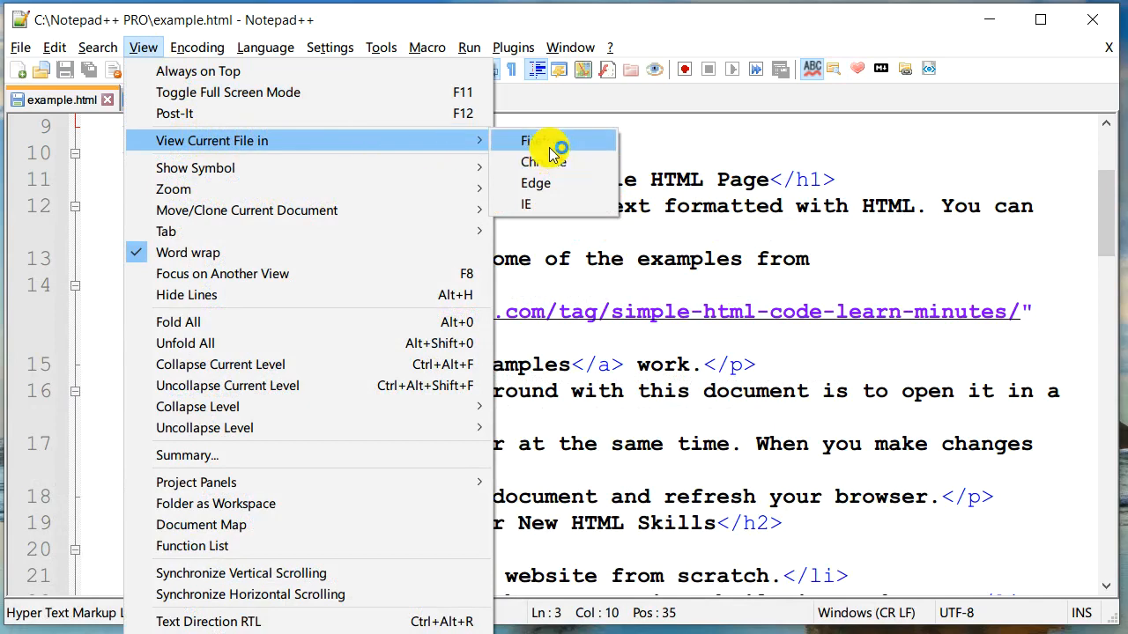
click(536, 141)
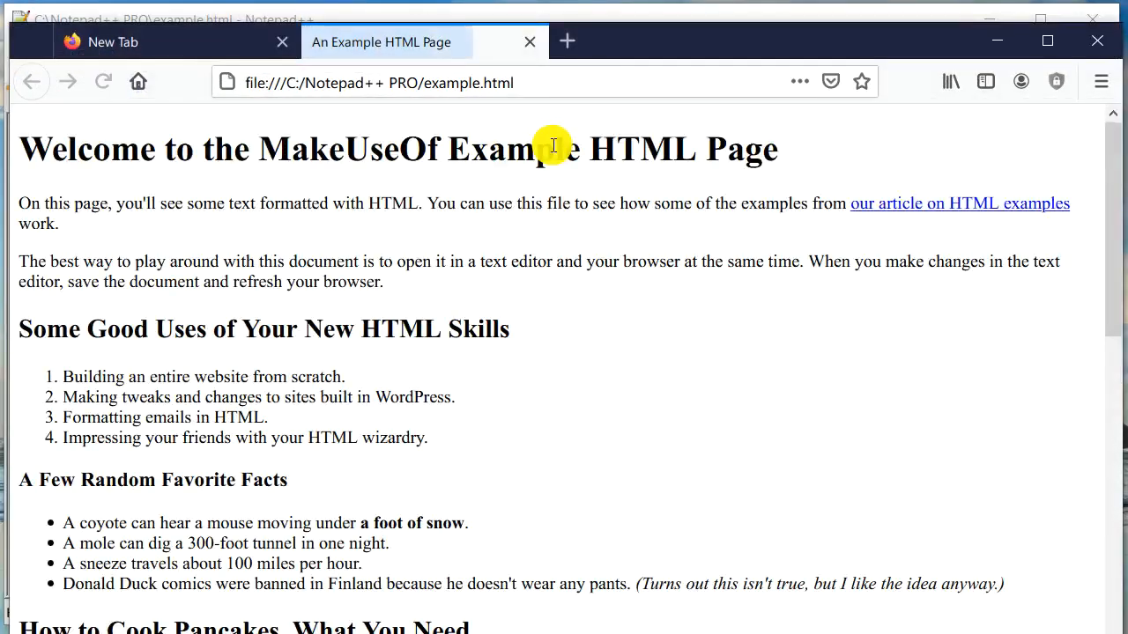
Scroll down the rendered example page in Firefox.
scroll(down, 3)
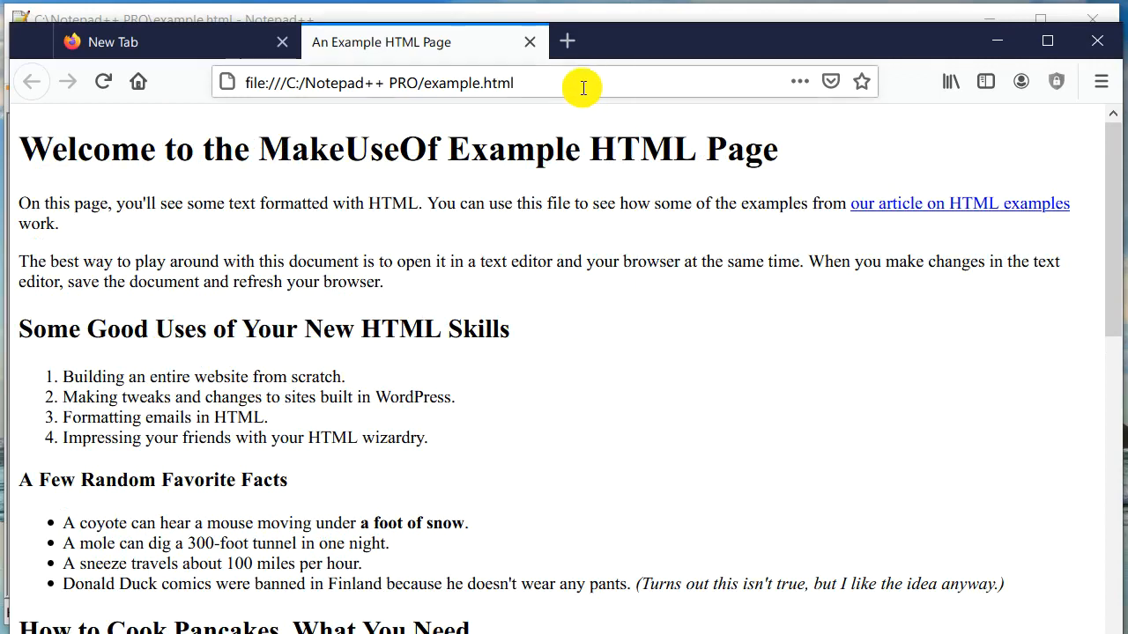
mouse_move(823, 77)
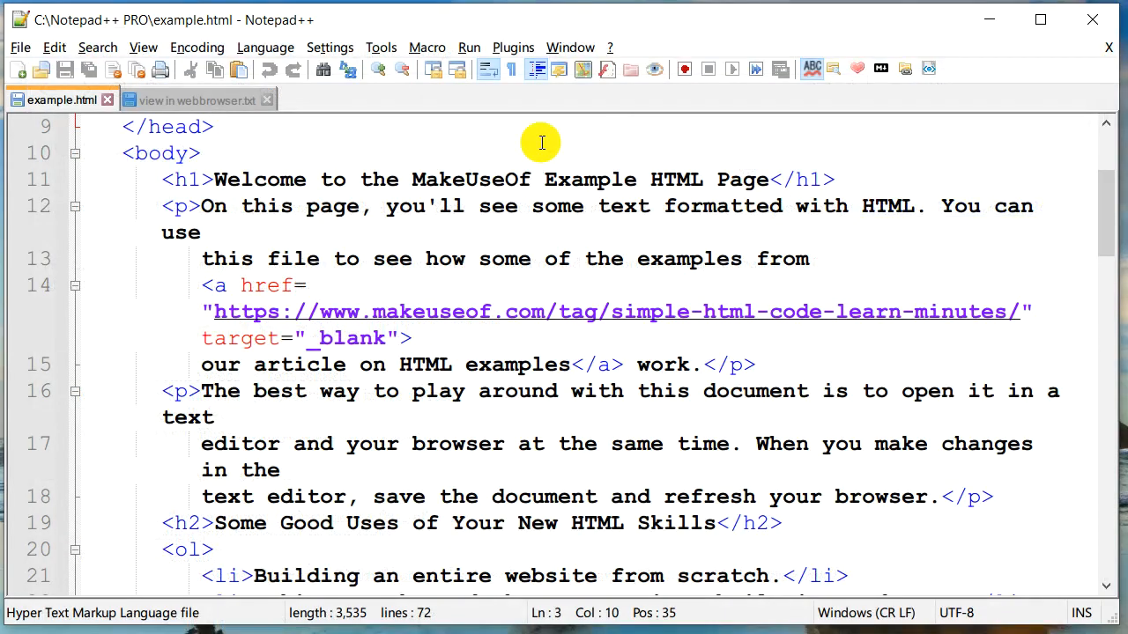
View example.html in Internet Explorer via View Current File in.
click(143, 47)
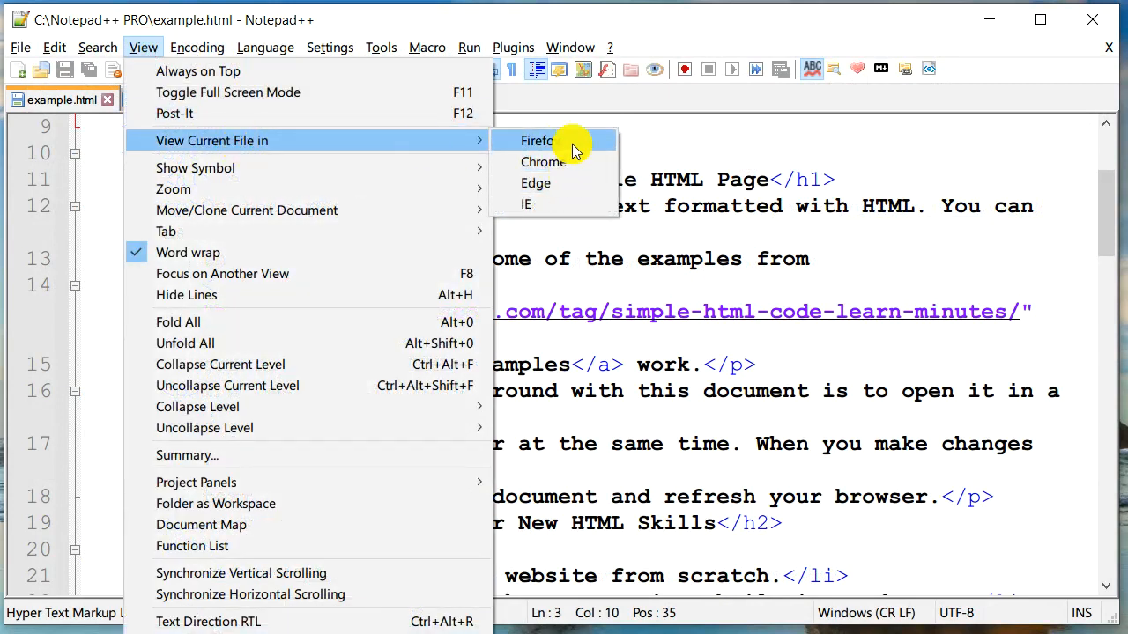
mouse_move(544, 162)
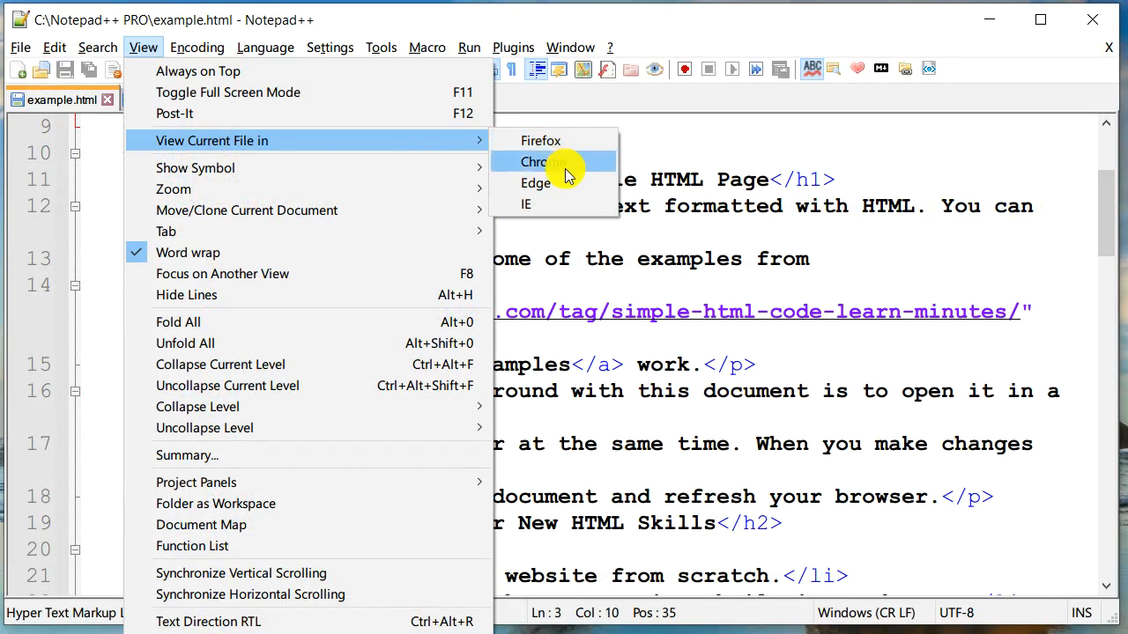
mouse_move(526, 204)
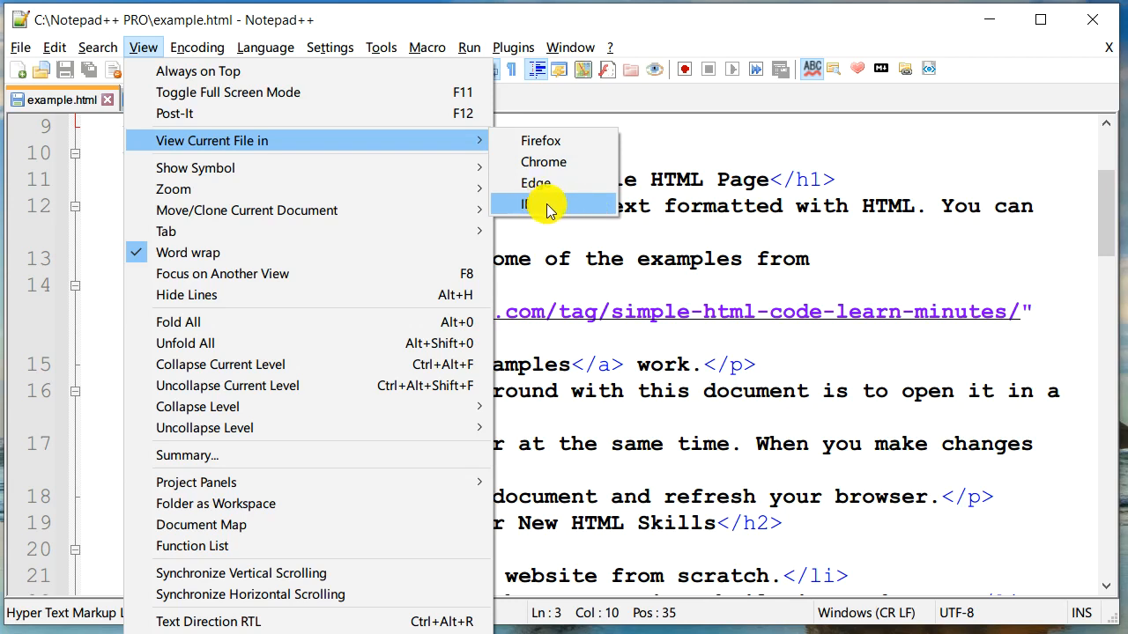
click(542, 203)
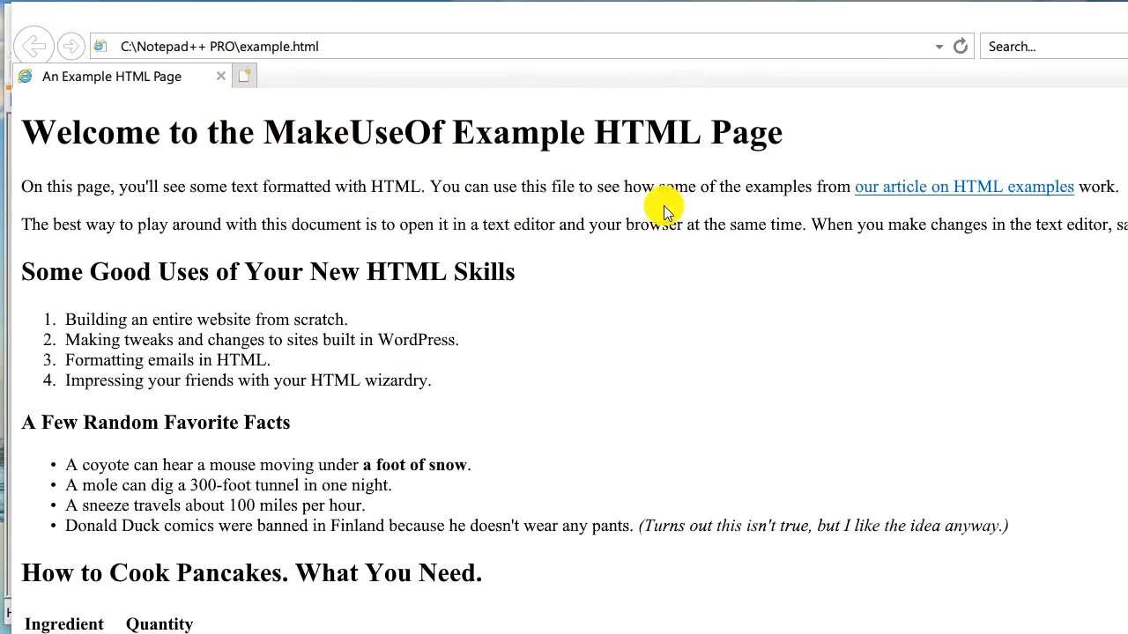
mouse_move(956, 73)
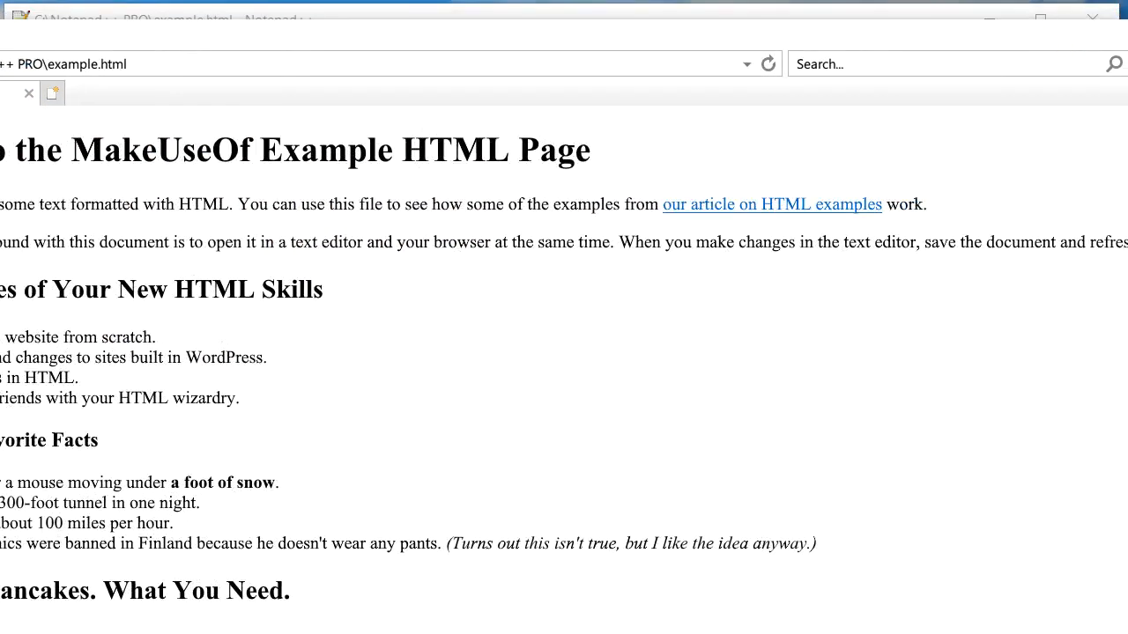
Close the Internet Explorer window showing the example page.
click(194, 100)
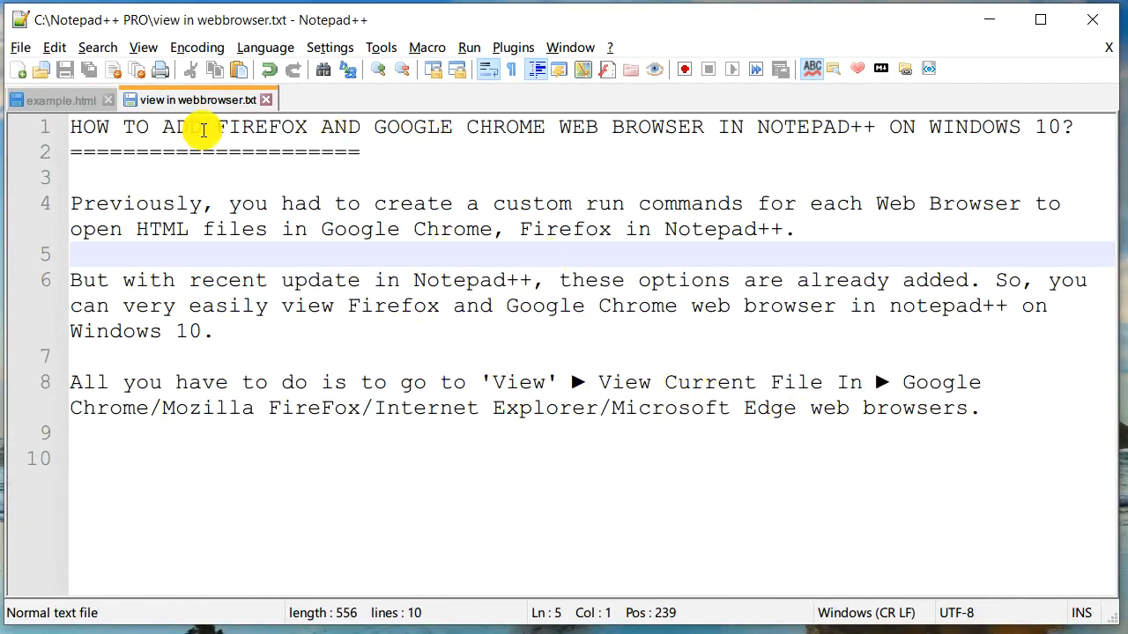
mouse_move(398, 260)
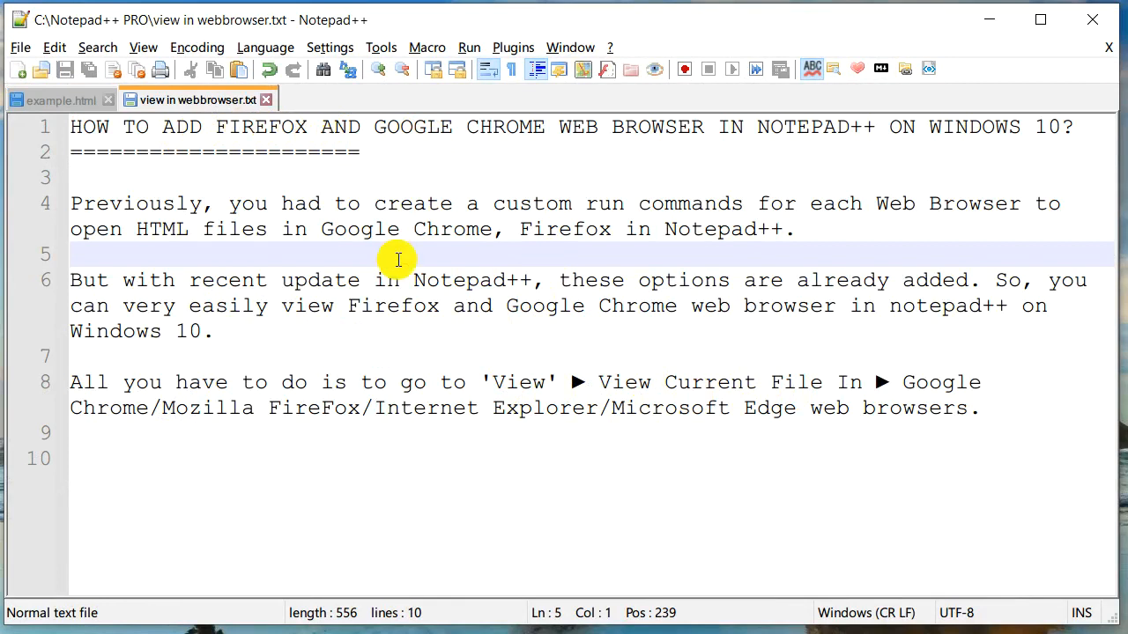
mouse_move(902, 182)
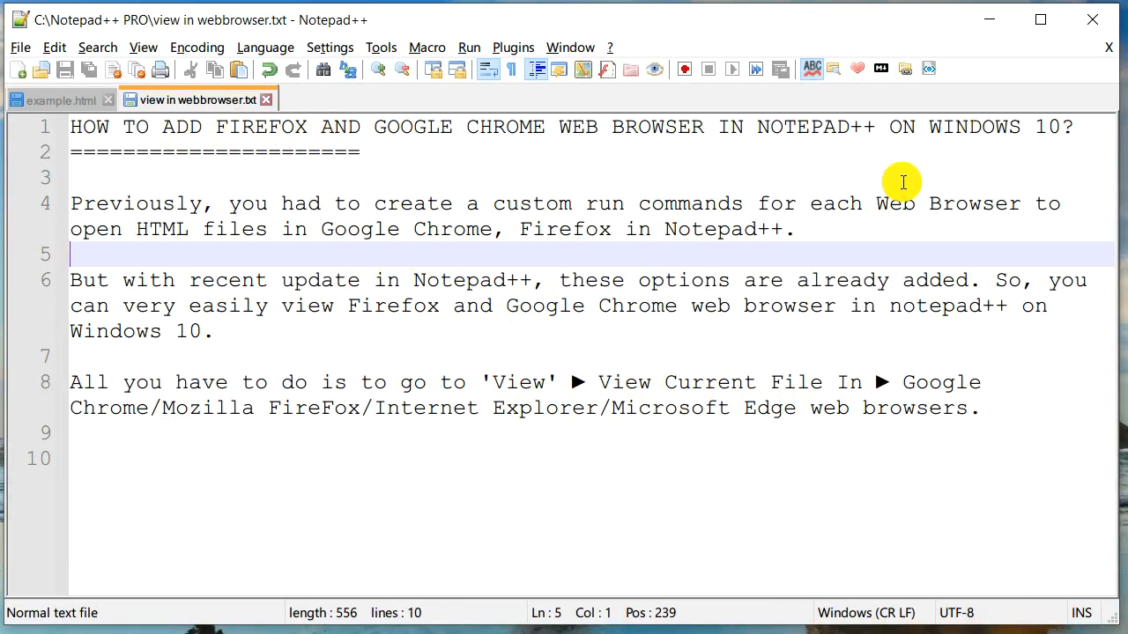
mouse_move(514, 242)
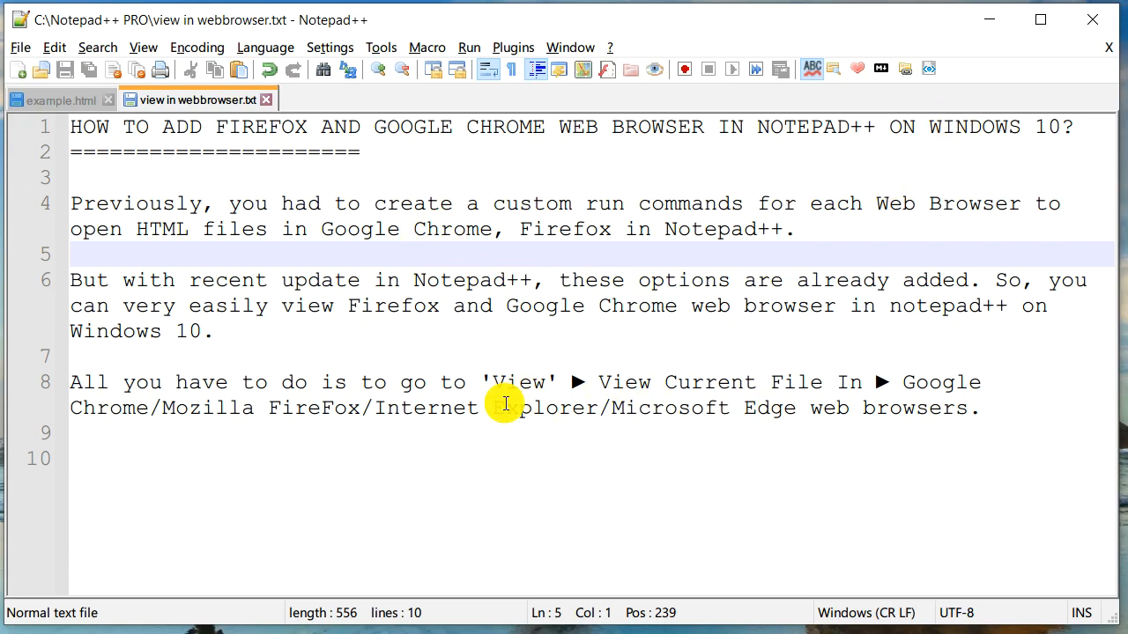
mouse_move(659, 418)
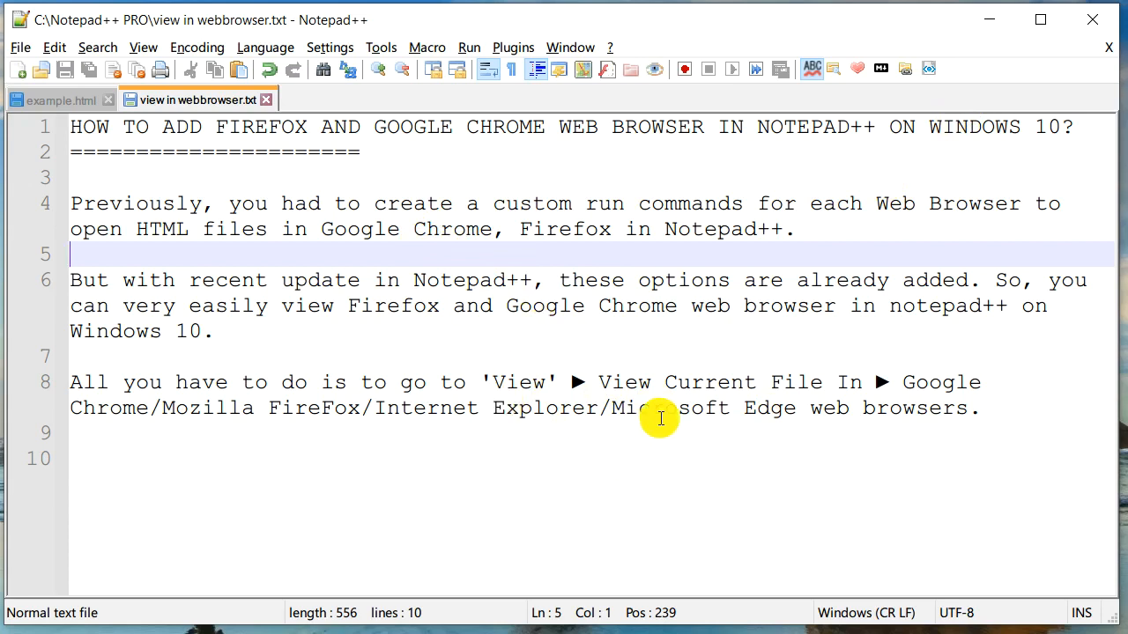